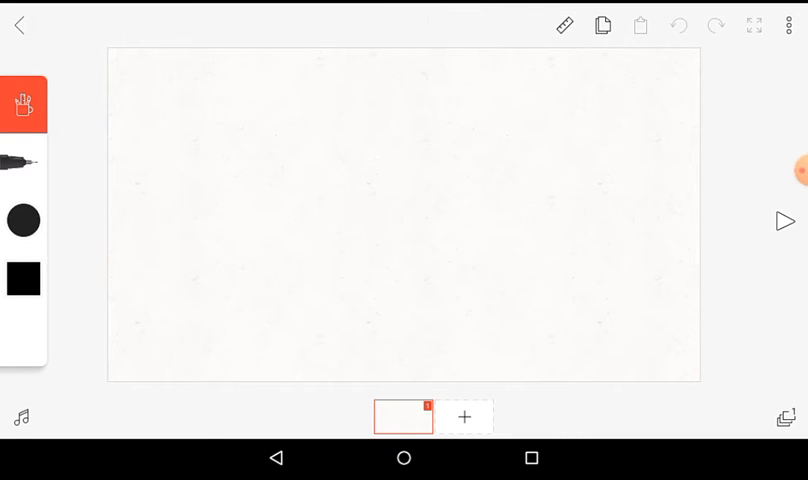
Add about 26 frames each marked with a small dot, then choose red as the drawing colour
click(410, 160)
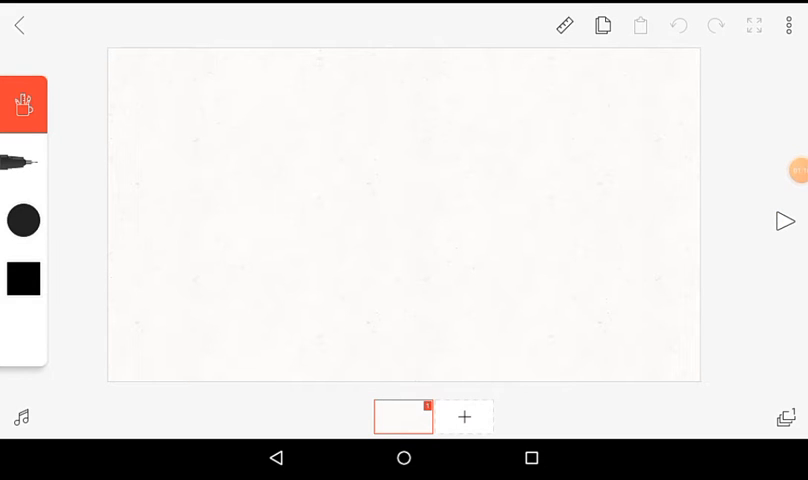
click(788, 220)
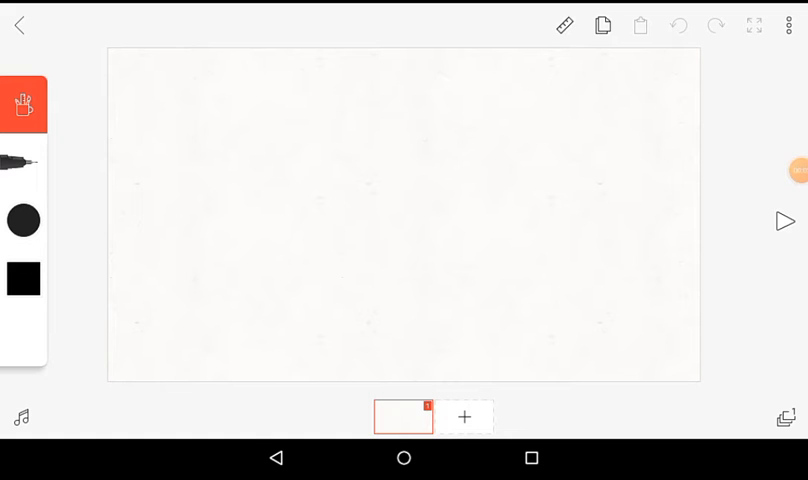
click(18, 156)
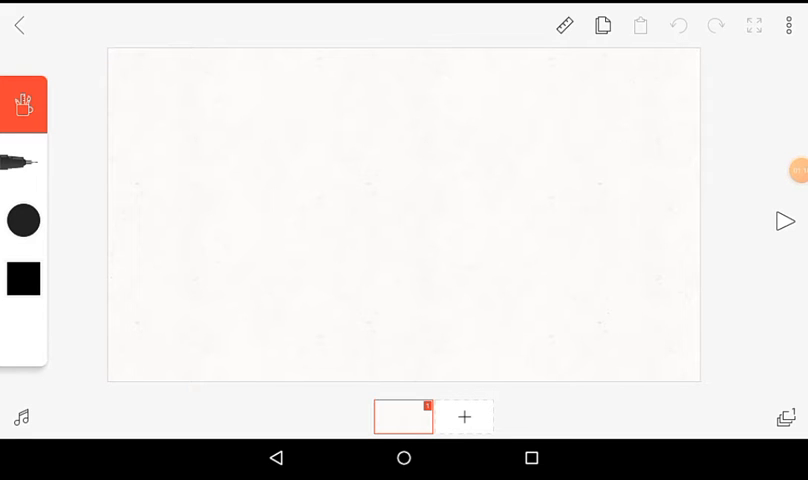
click(796, 170)
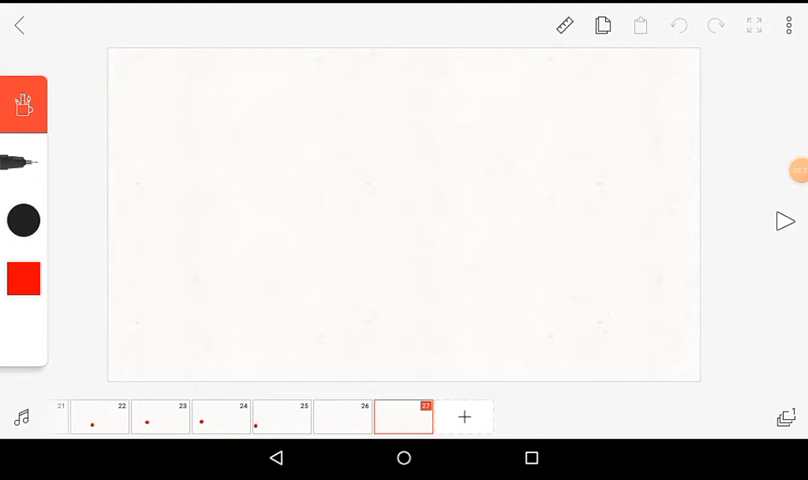
Start a new project with one blank frame, a black colour and the thinnest brush
click(462, 416)
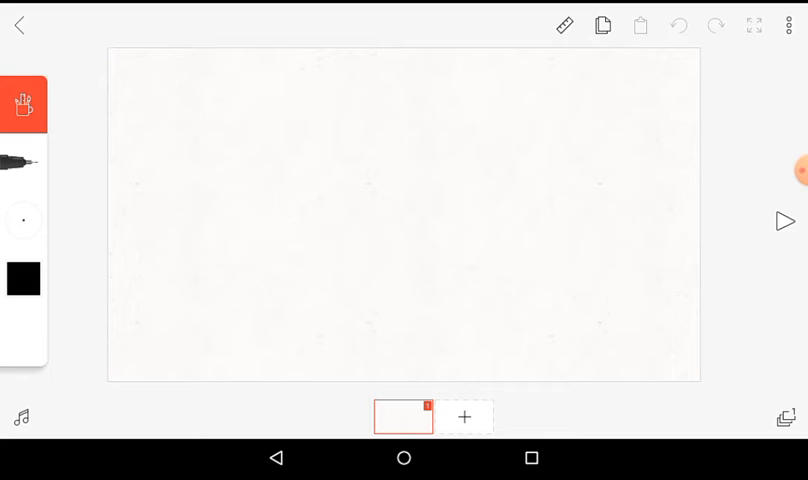
click(22, 220)
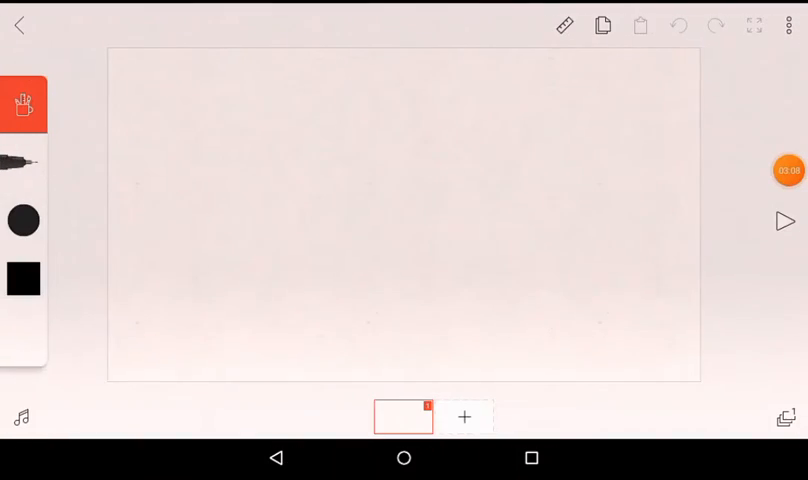
click(356, 132)
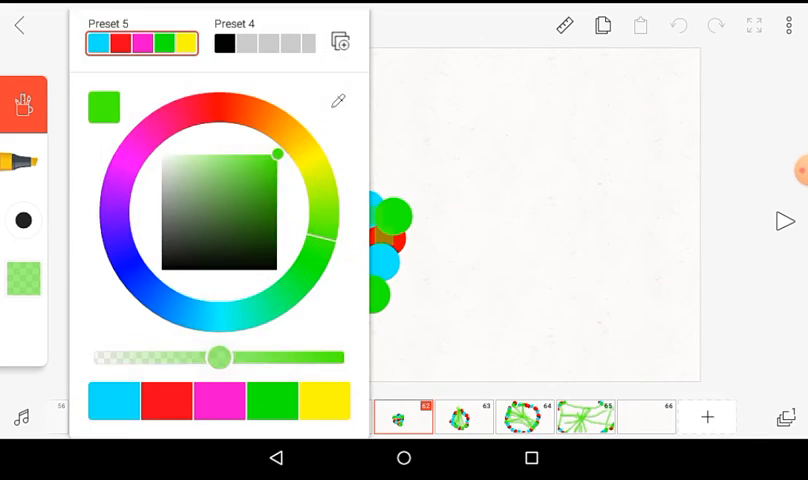
click(20, 28)
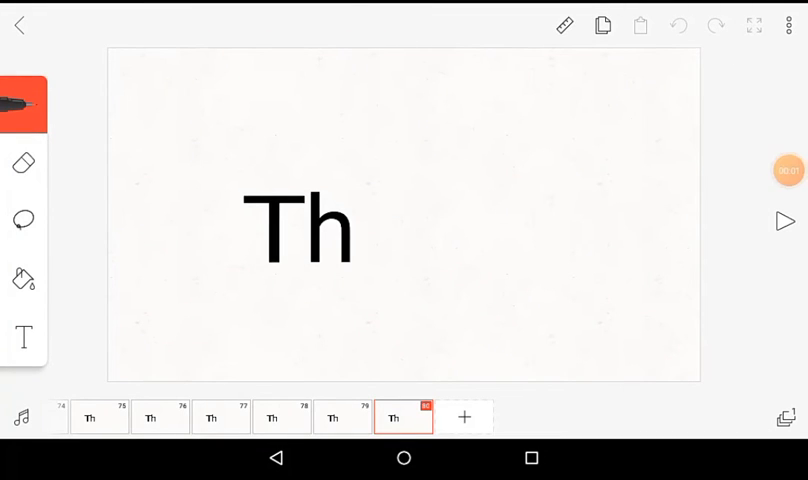
Leave the Th project and begin a new project at its first empty frame
click(784, 220)
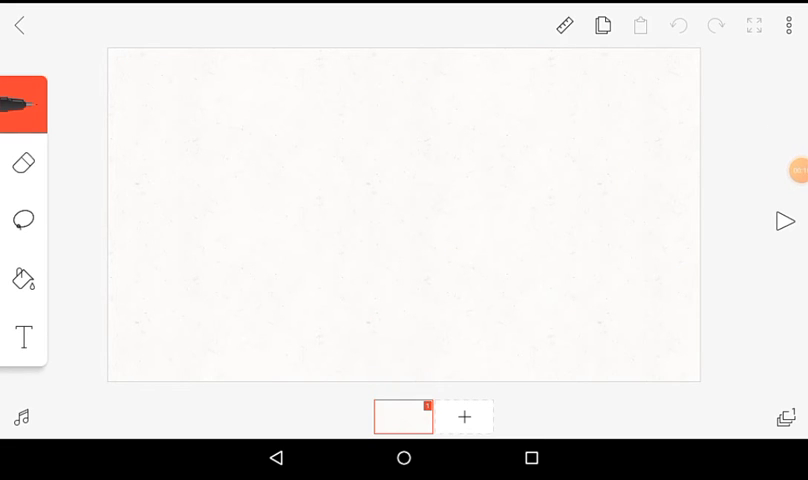
Choose dark blue and draw thick strokes across several frames traced over the onion skin
click(22, 104)
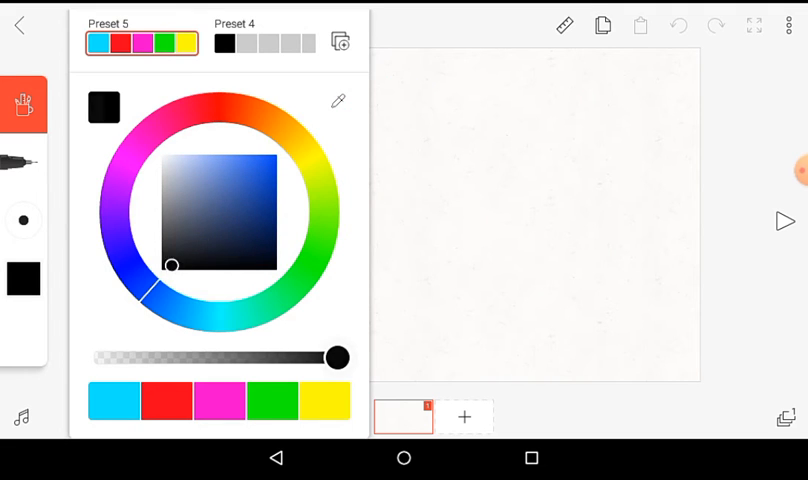
click(252, 192)
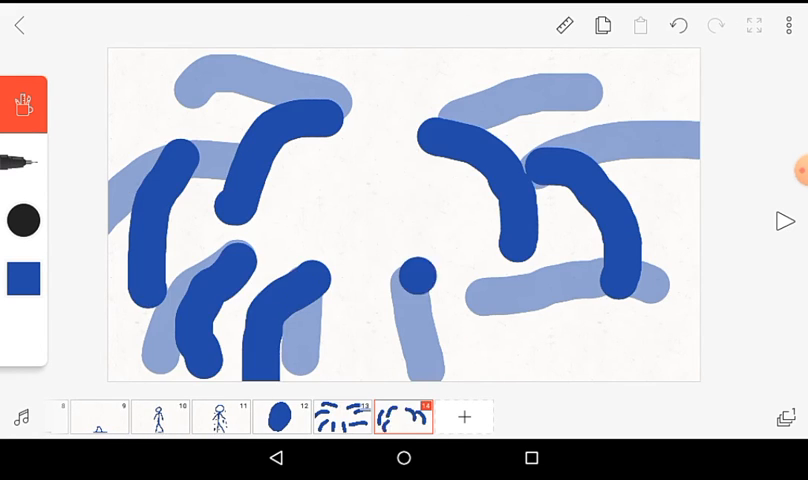
Add many more blue-stroke frames, finishing on a tall dark blue rounded blob
click(406, 426)
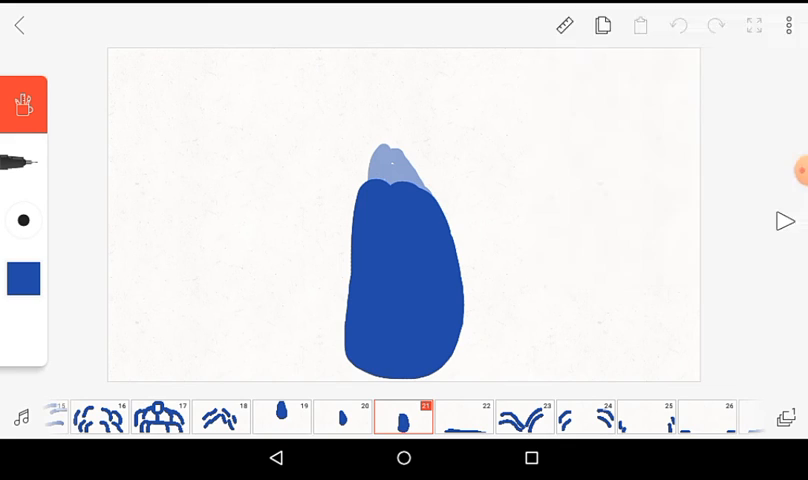
Play the thumbs-up animation with the caption 'Trm= die to morrow if not sub'
click(784, 220)
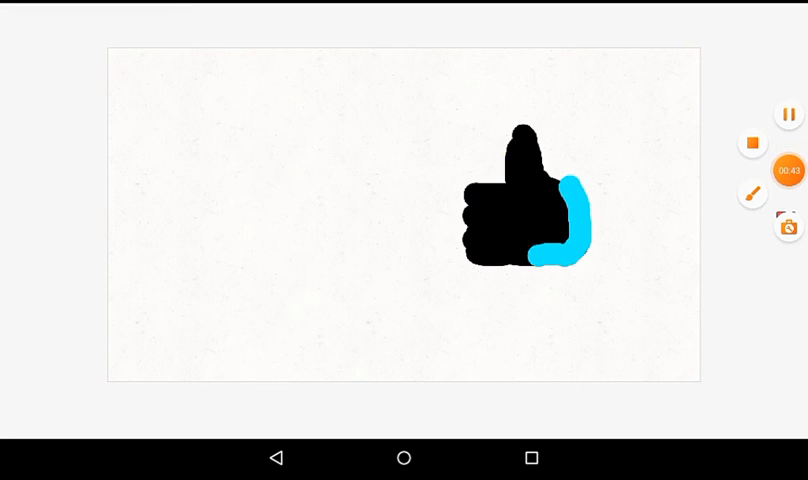
text(Trm= die to morrow if not sub)
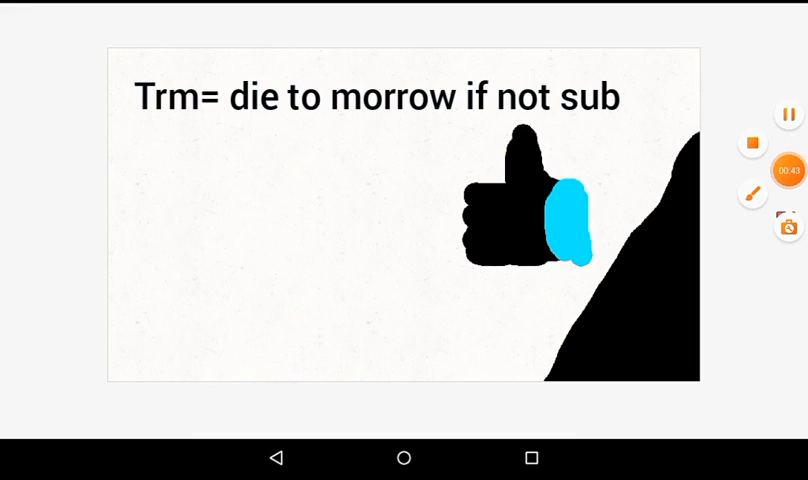